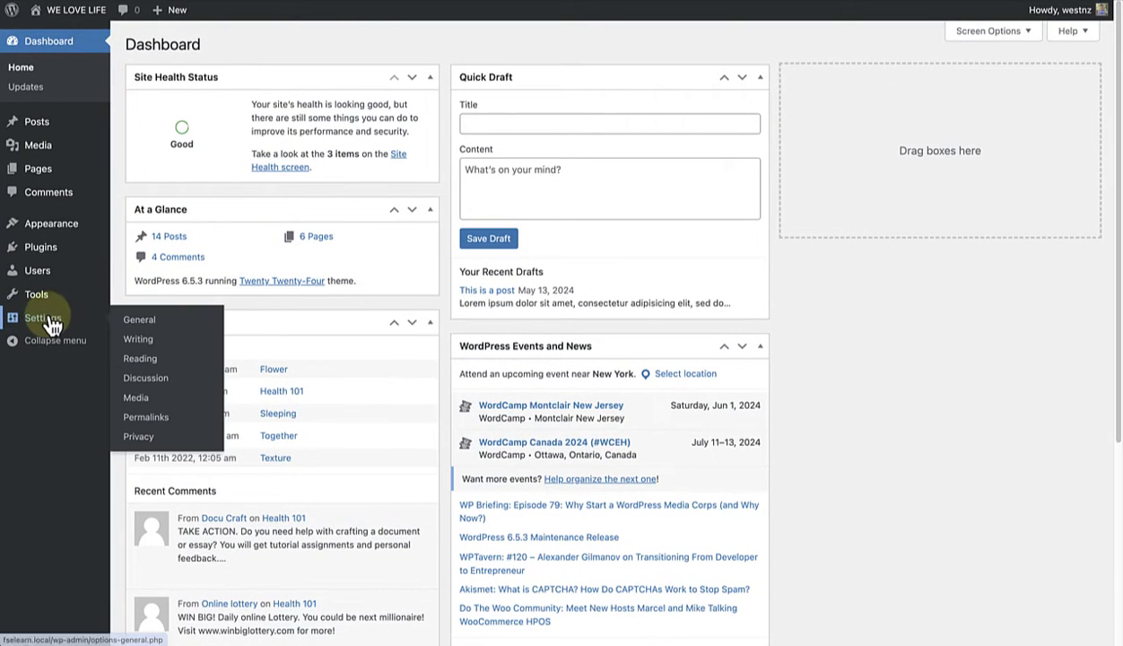
Go to Settings > Reading in the admin sidebar
left_click(140, 358)
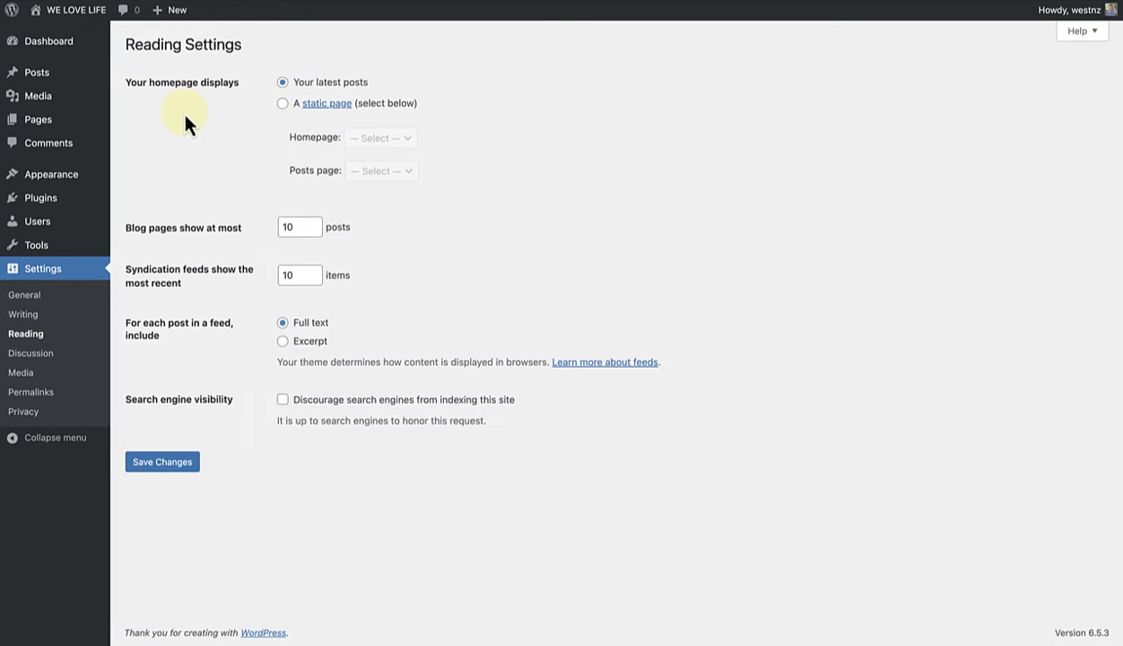
mouse_move(50, 174)
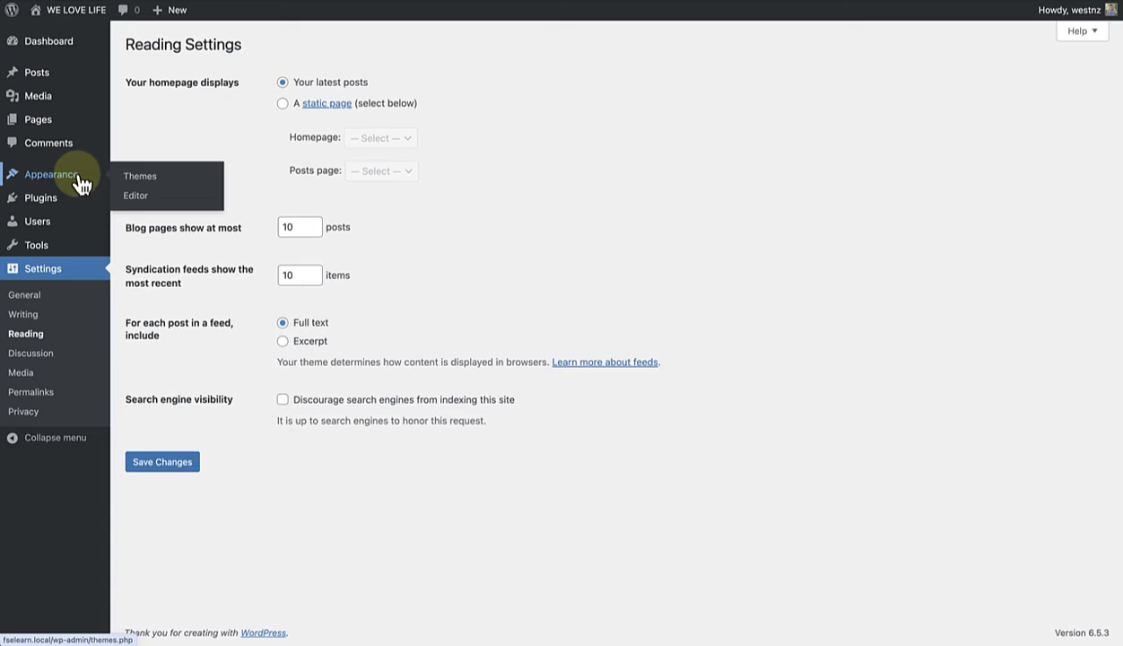
mouse_move(136, 196)
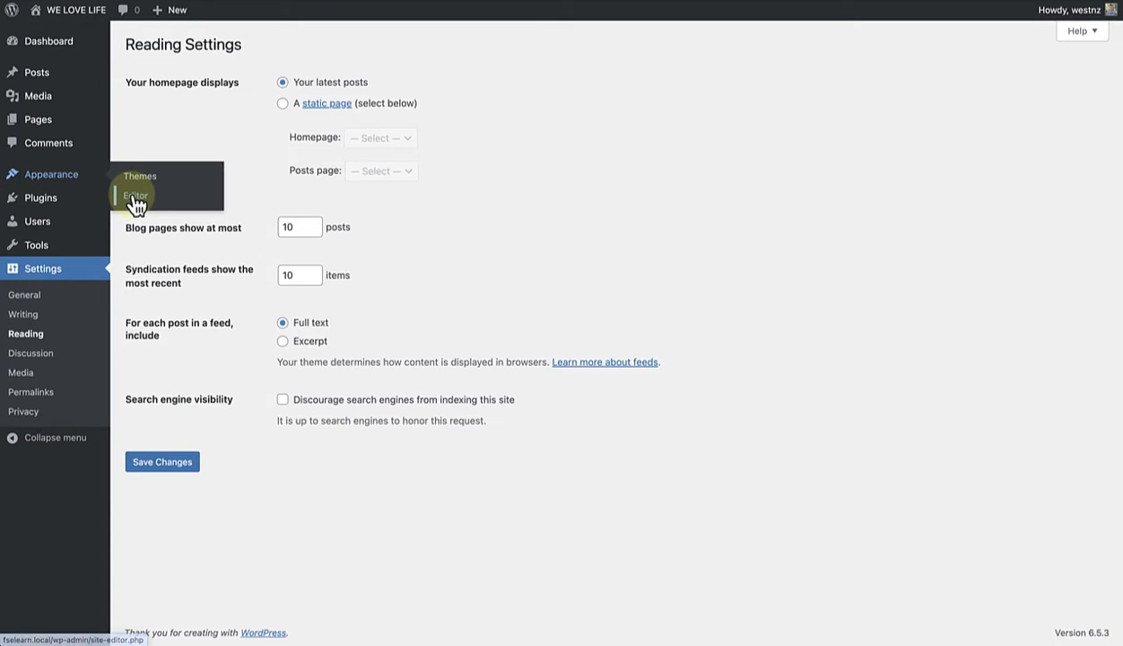
From Appearance > Editor > Pages, bring up Blog Home and start editing its template
left_click(137, 194)
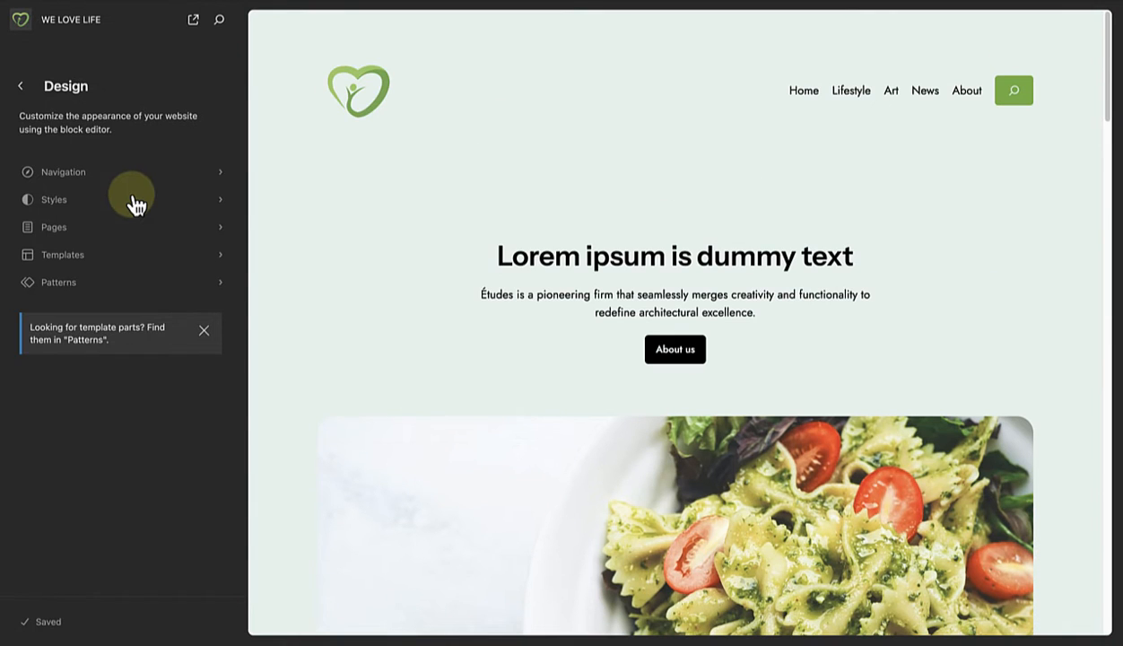
left_click(54, 226)
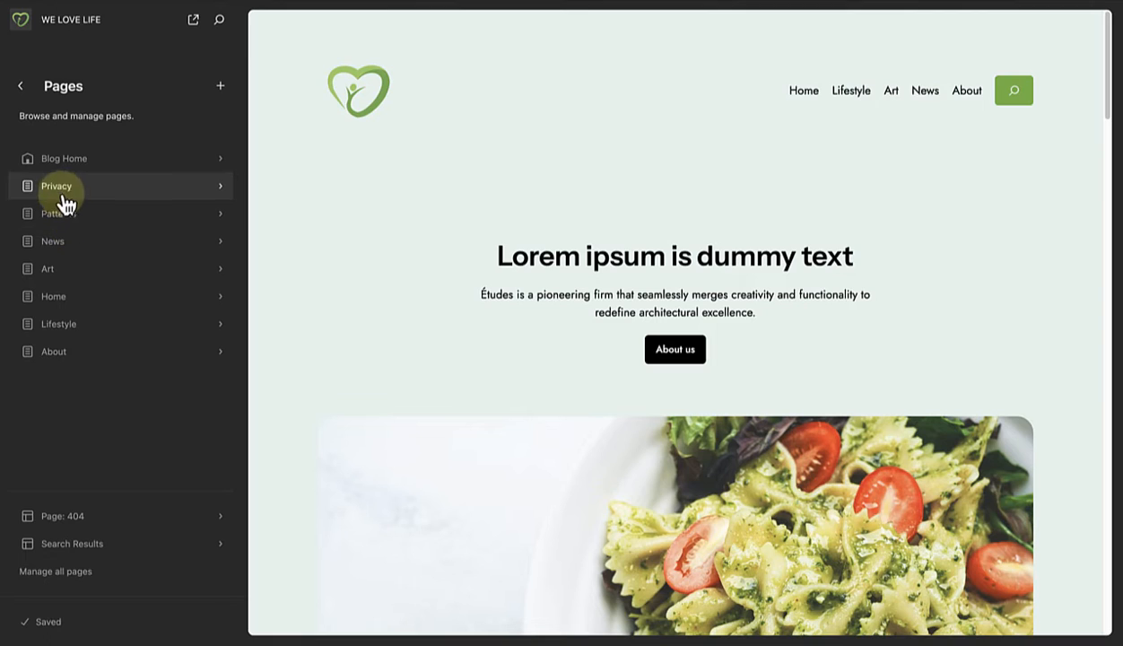
mouse_move(64, 157)
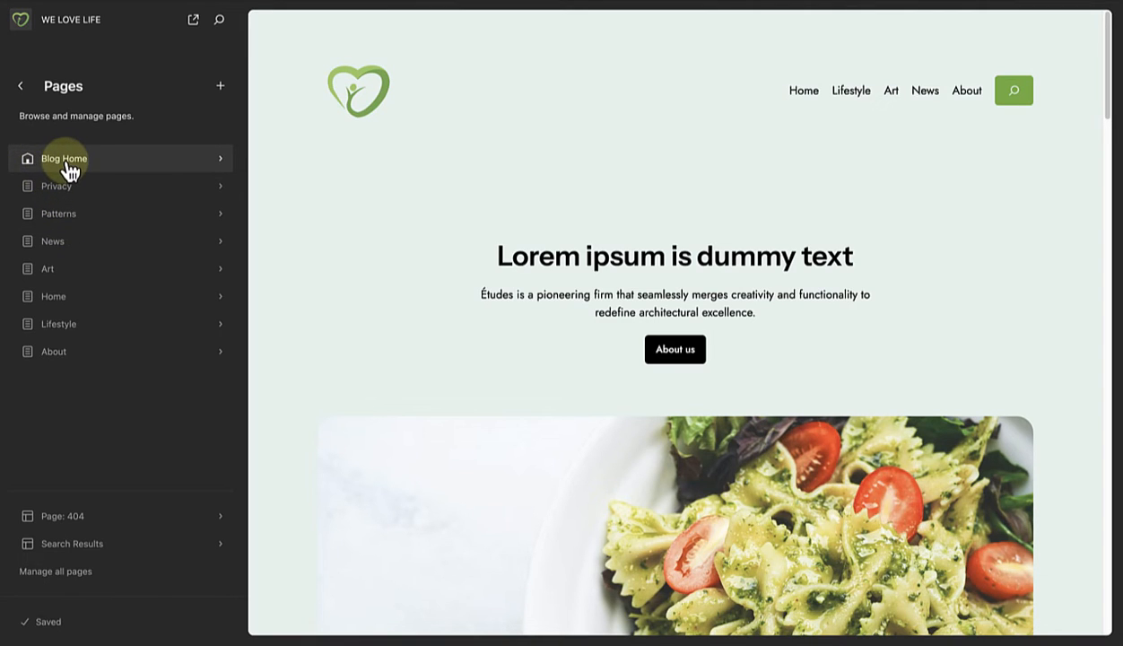
left_click(64, 158)
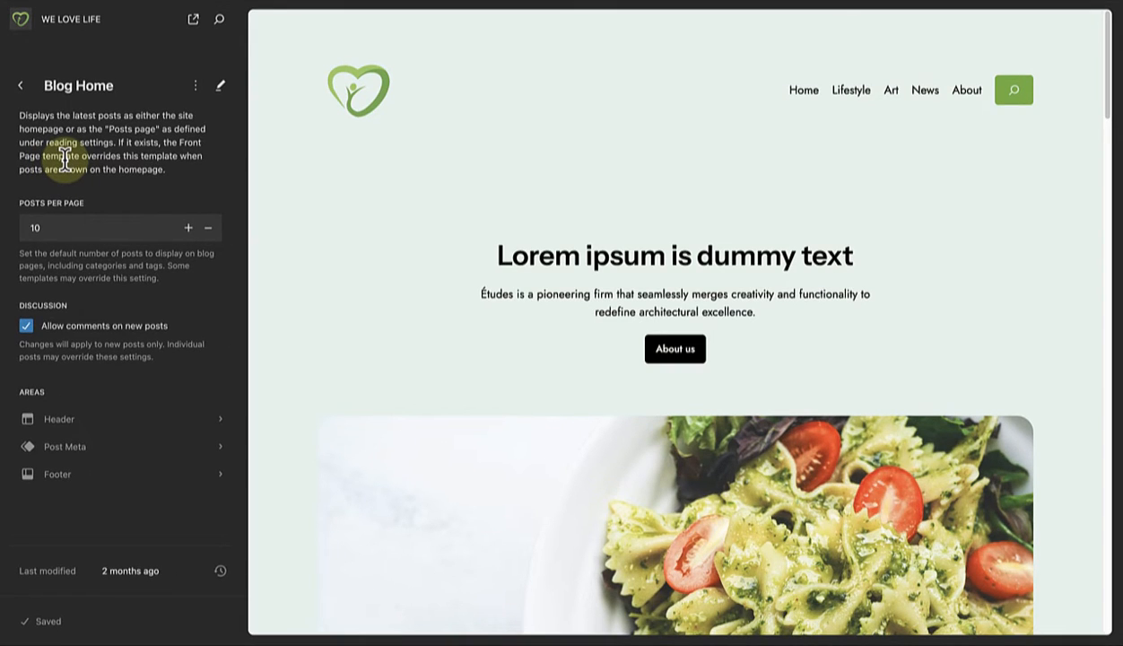
left_click(219, 86)
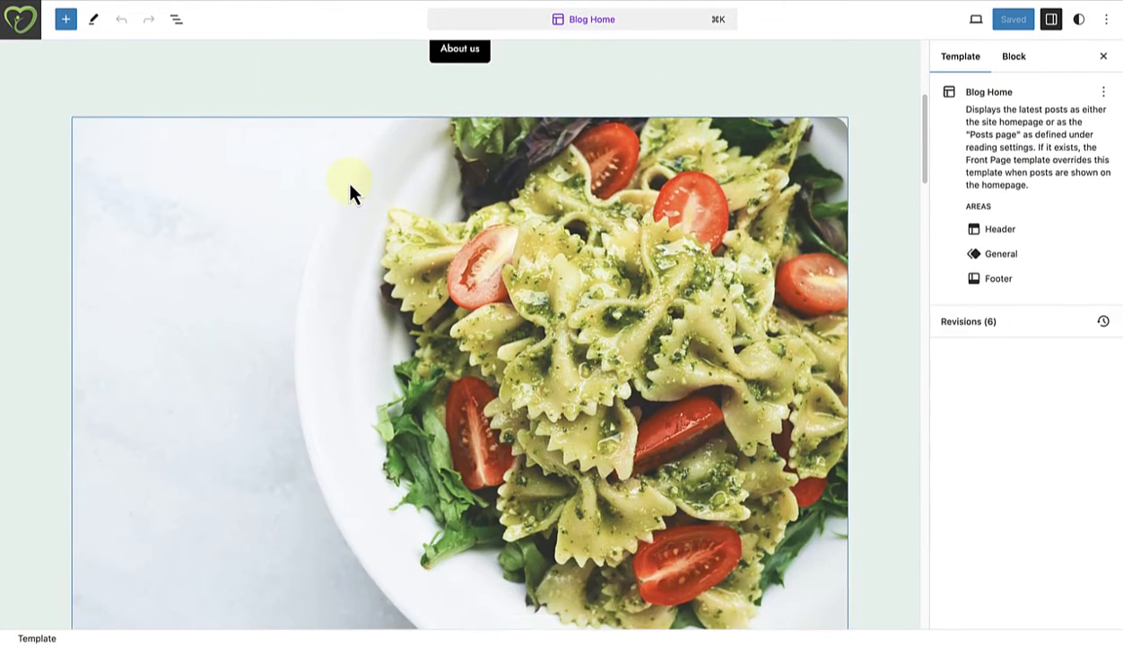
scroll("down", 3)
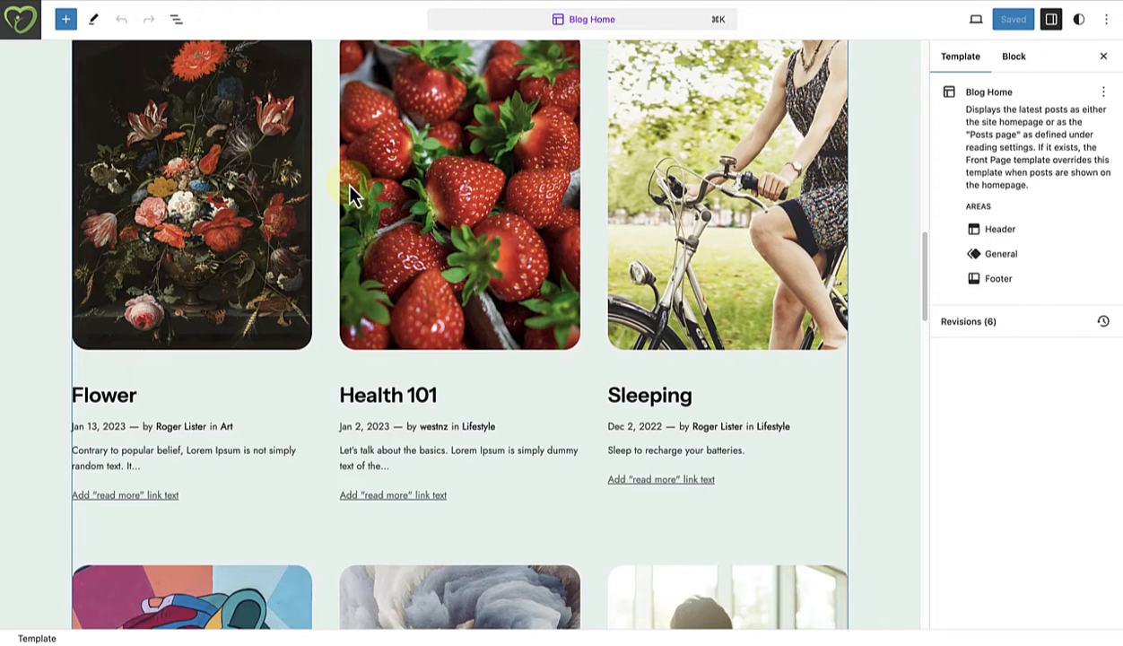
scroll("down", 3)
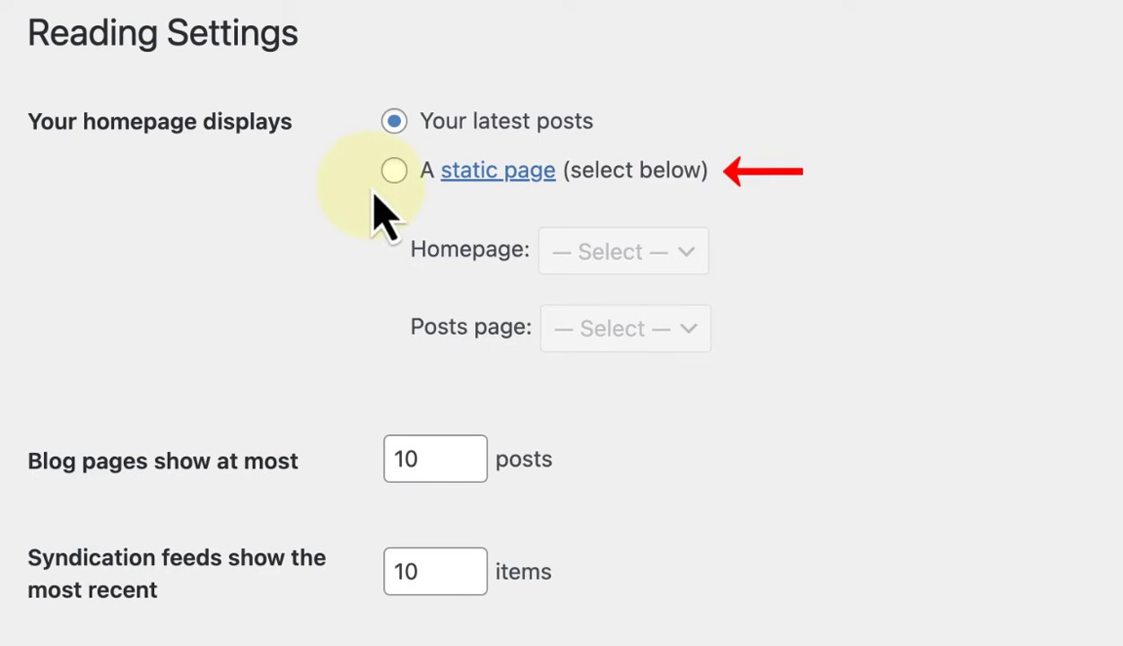
Choose 'A static page' with Home as Homepage and News as Posts page
left_click(393, 170)
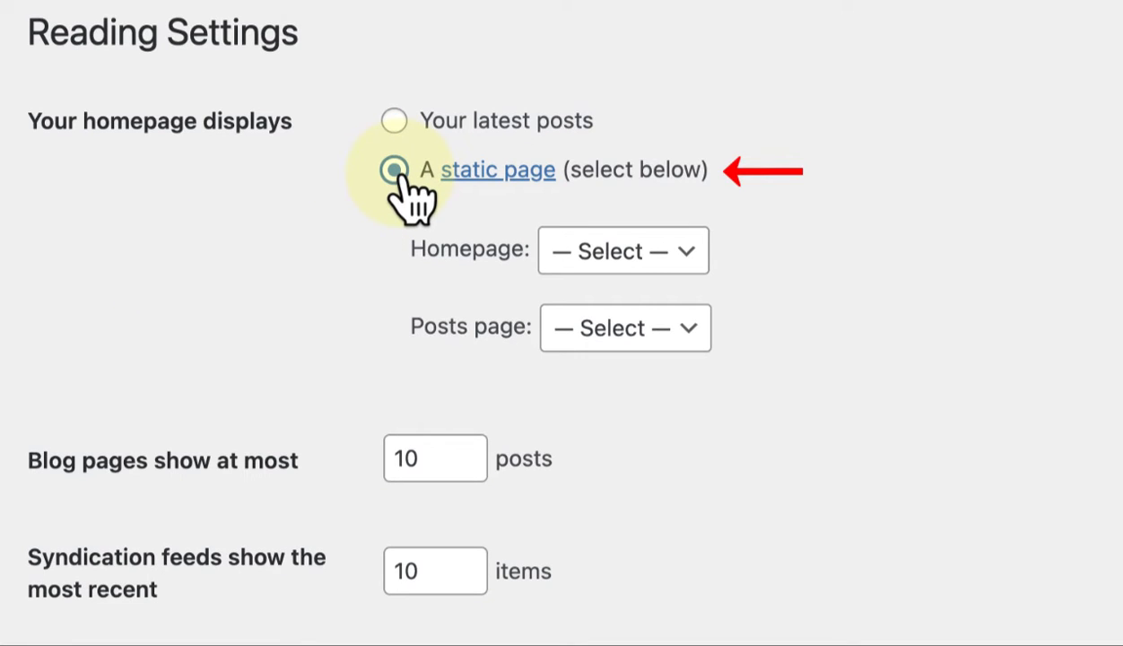
left_click(621, 251)
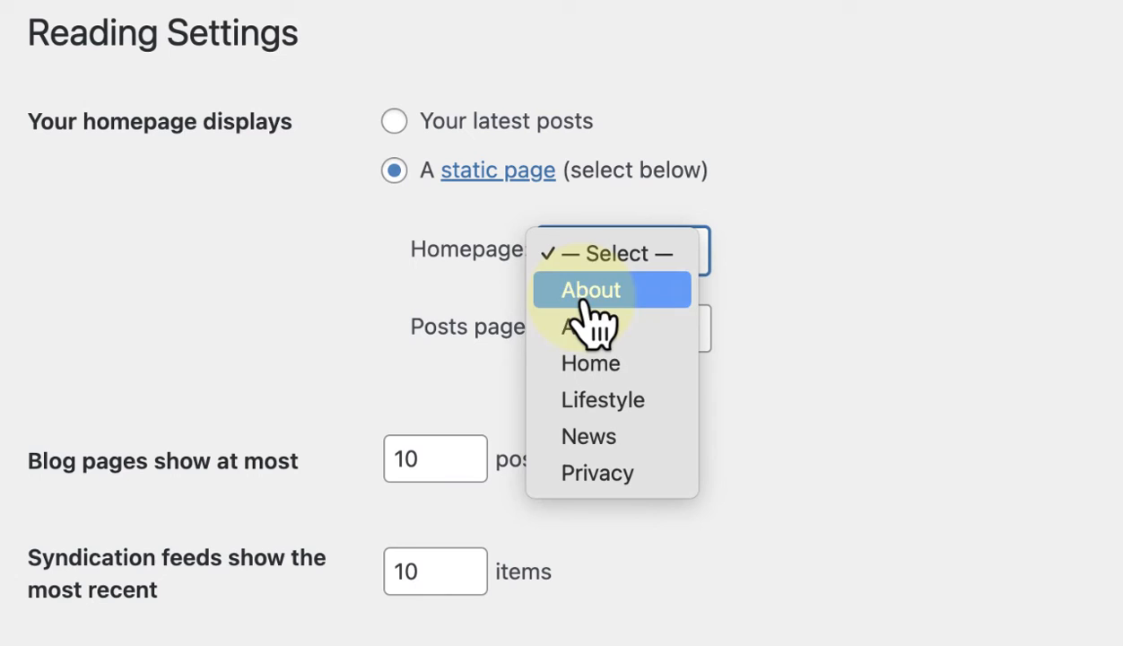
left_click(591, 363)
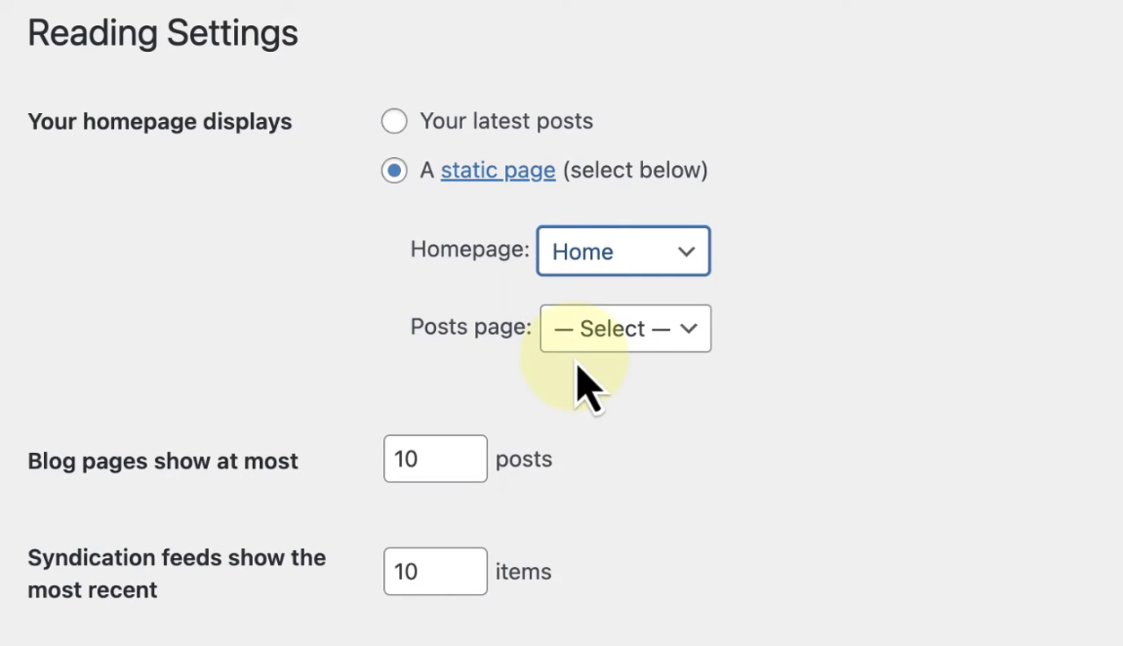
left_click(625, 328)
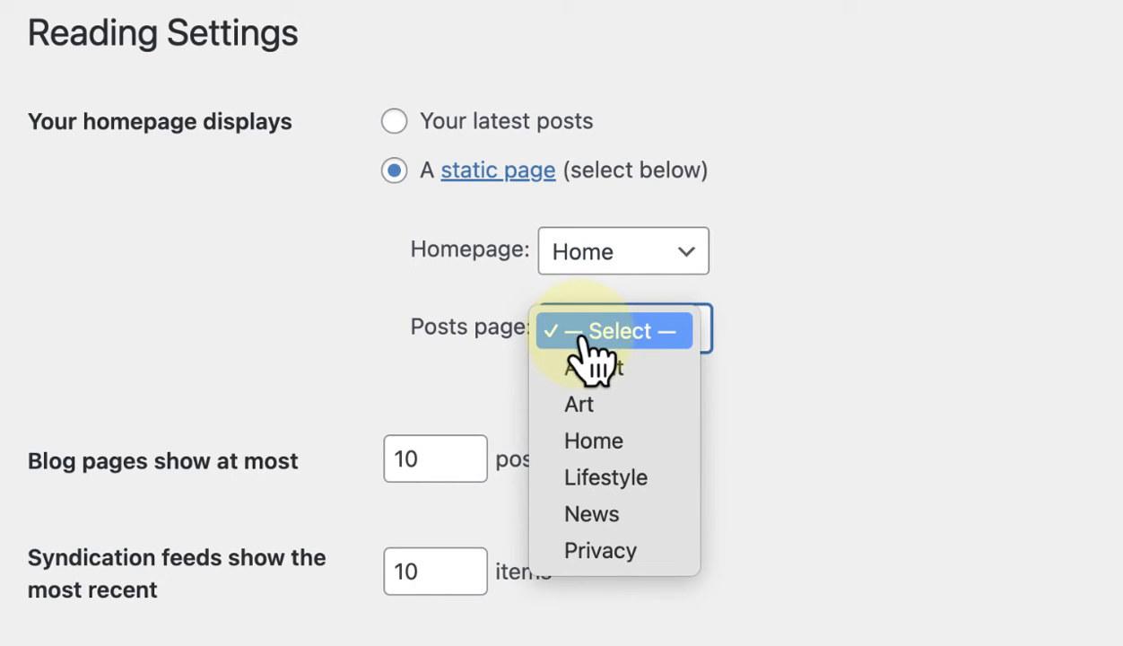
left_click(592, 513)
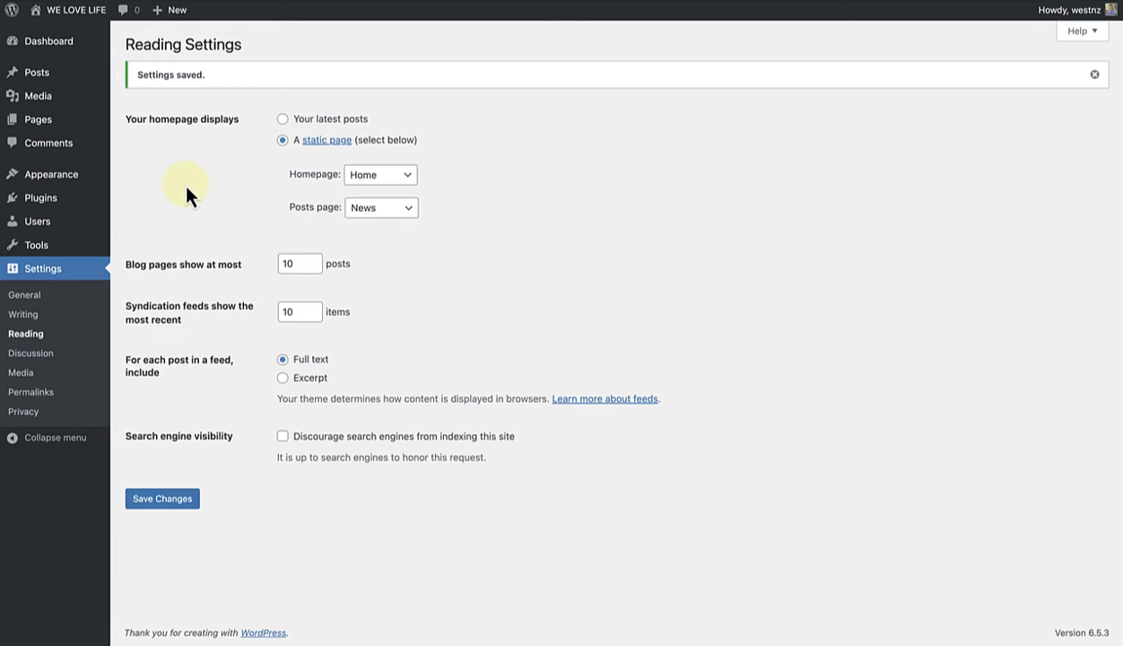
mouse_move(122, 162)
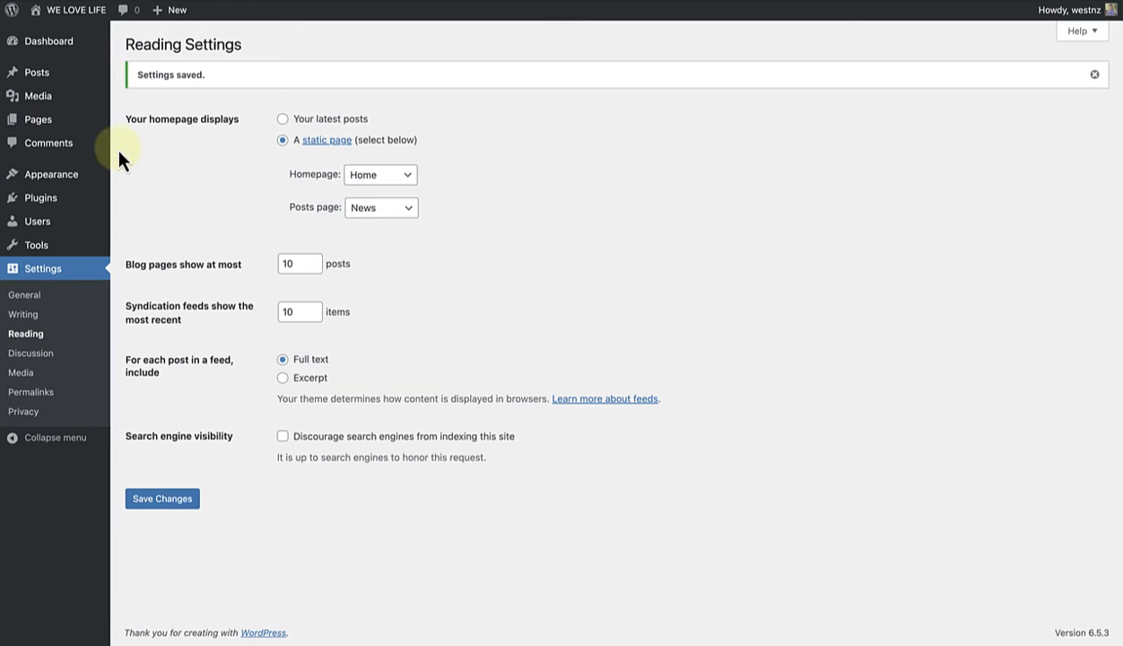
In Pages > All Pages, check the Front Page and Posts Page labels and edit News
left_click(37, 119)
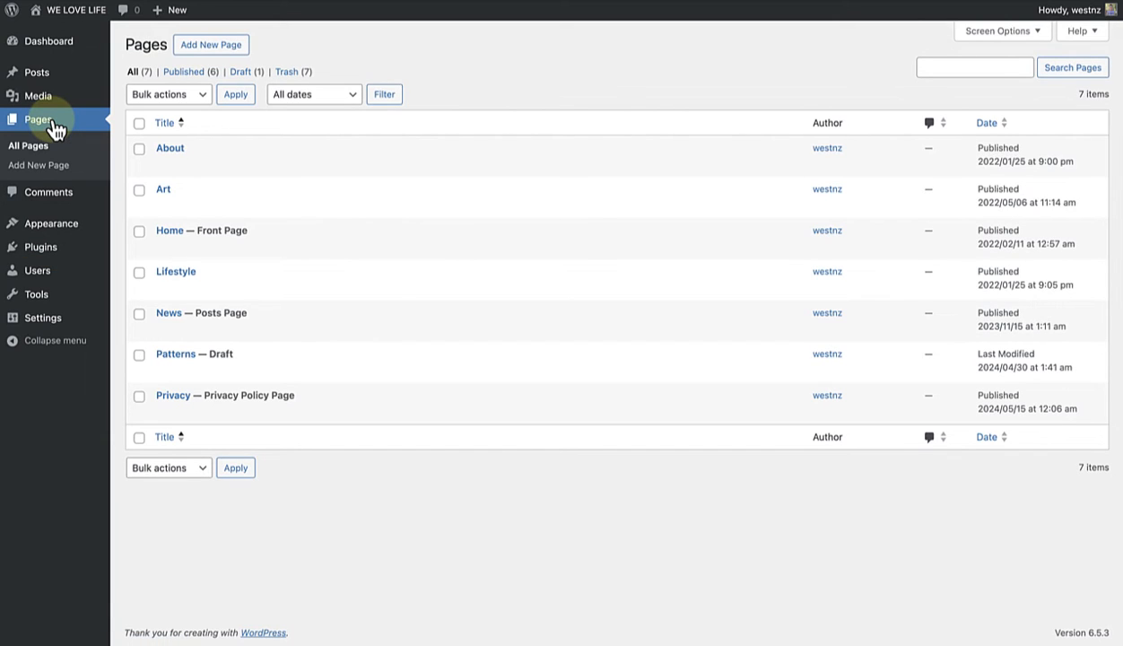
mouse_move(169, 230)
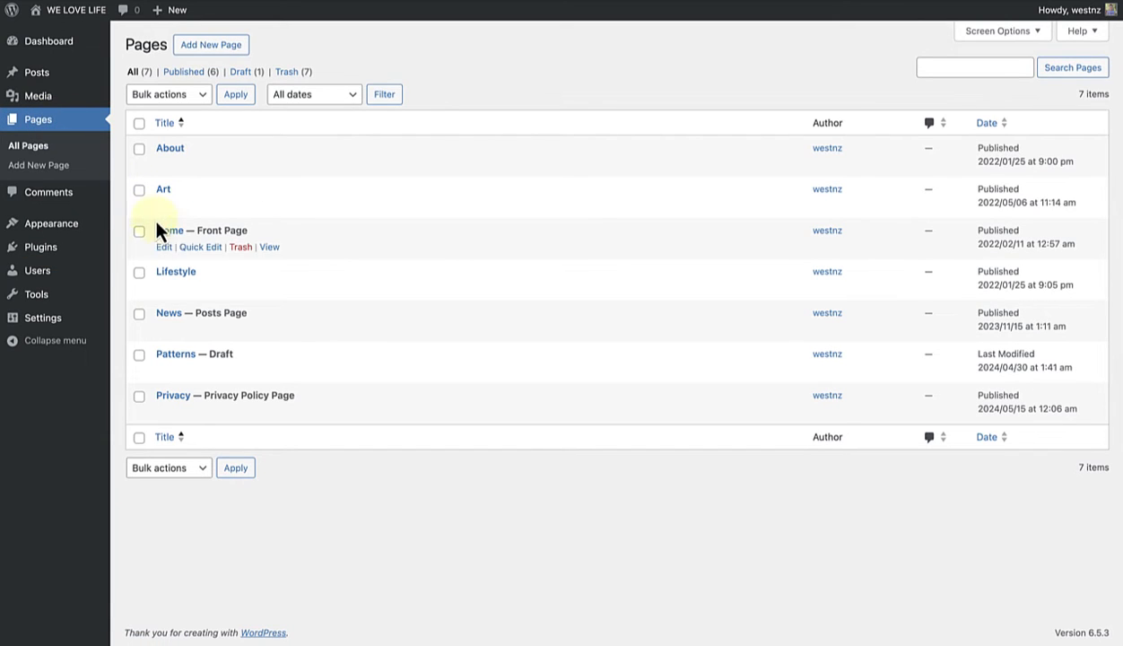
left_click(179, 230)
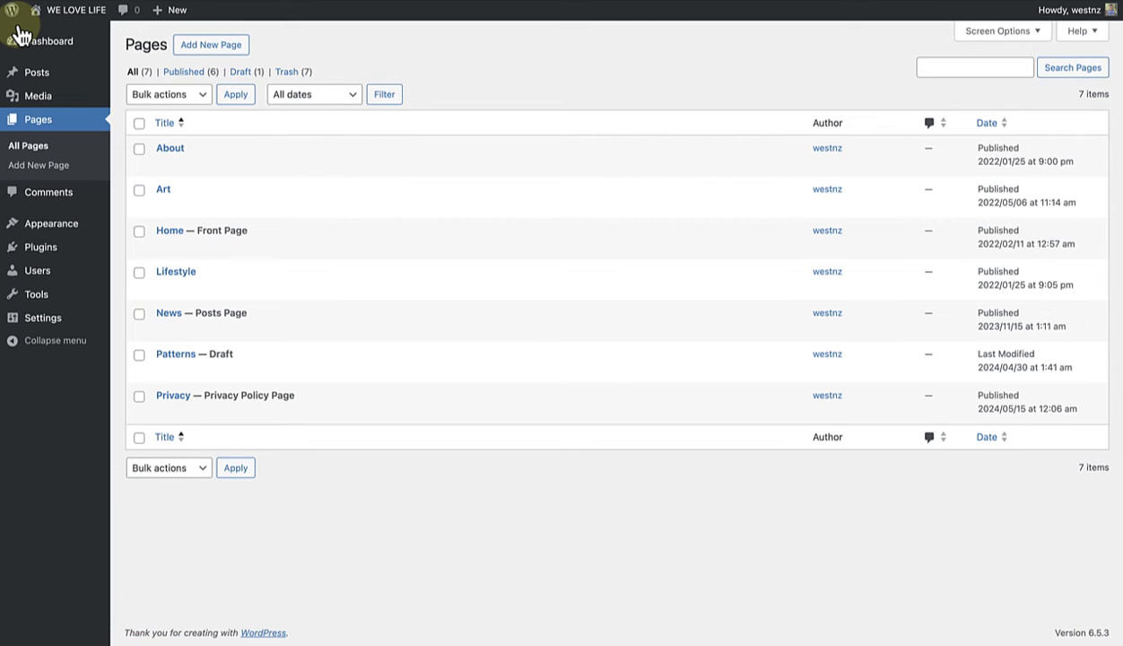
mouse_move(169, 319)
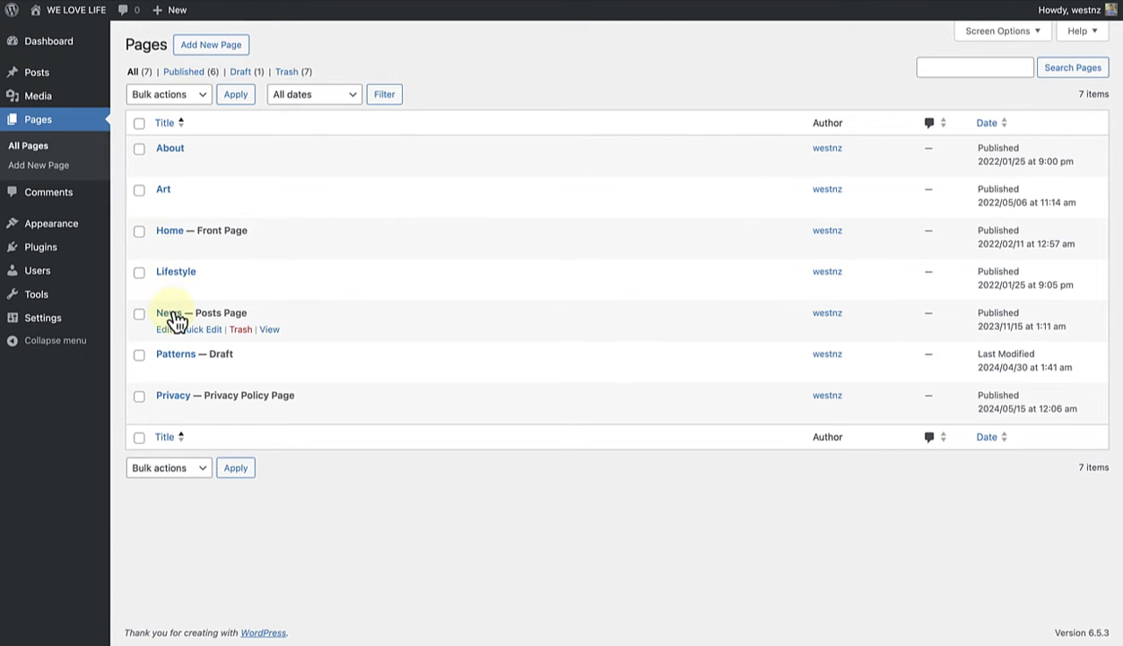
left_click(167, 312)
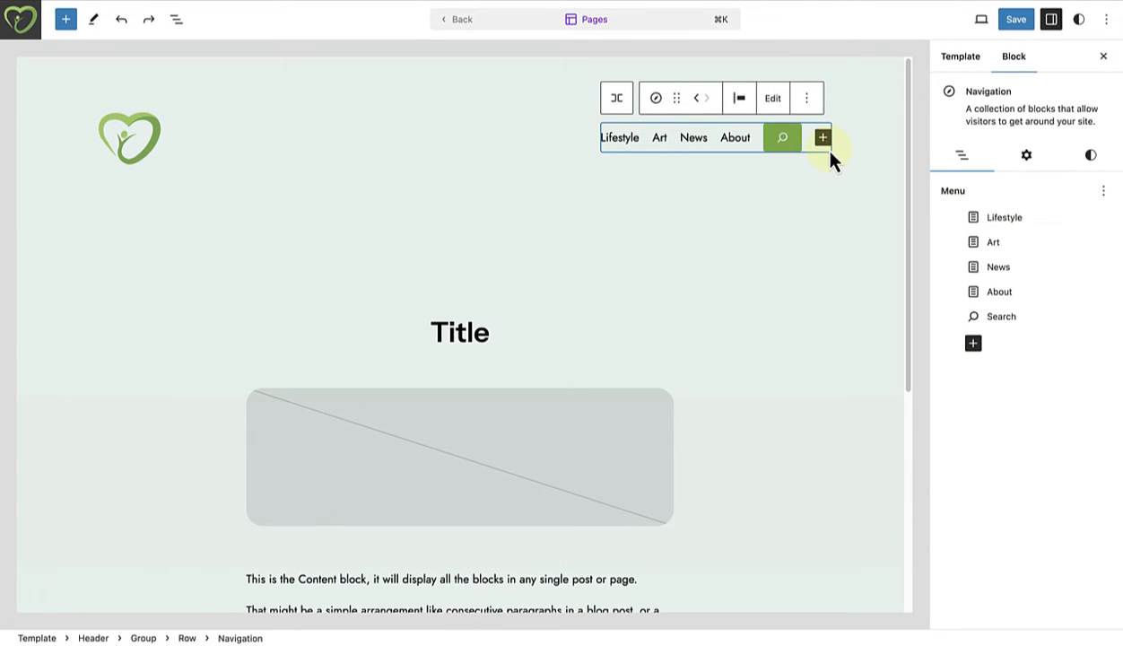
Insert a Home Link into the header Navigation block and move it earlier in the menu
left_click(822, 136)
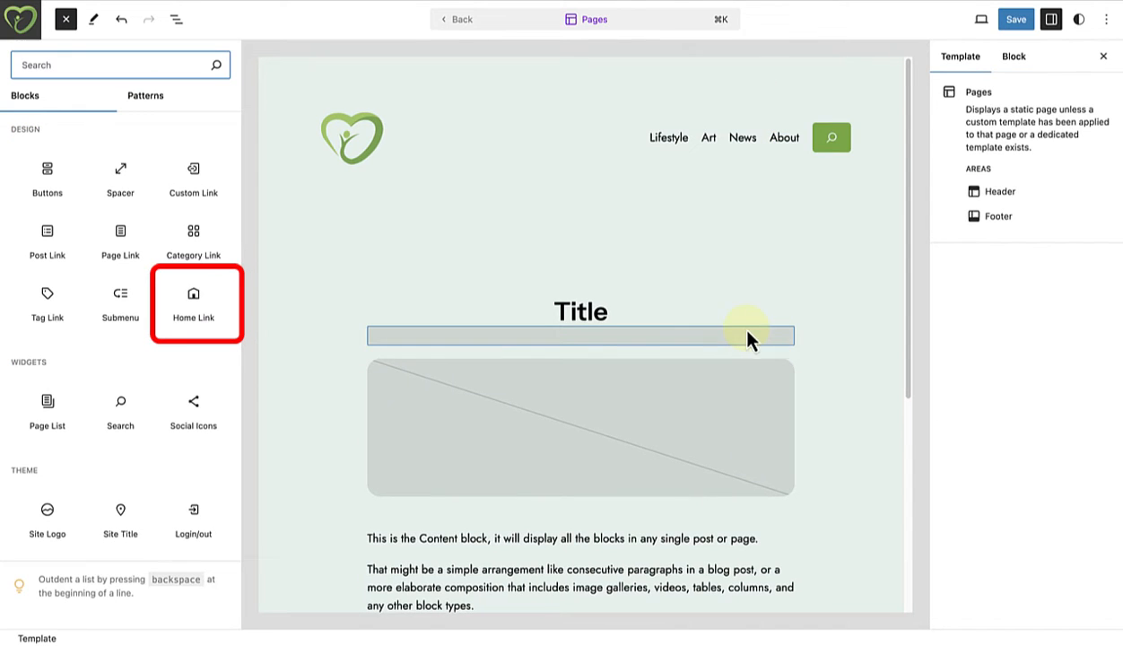
mouse_move(193, 297)
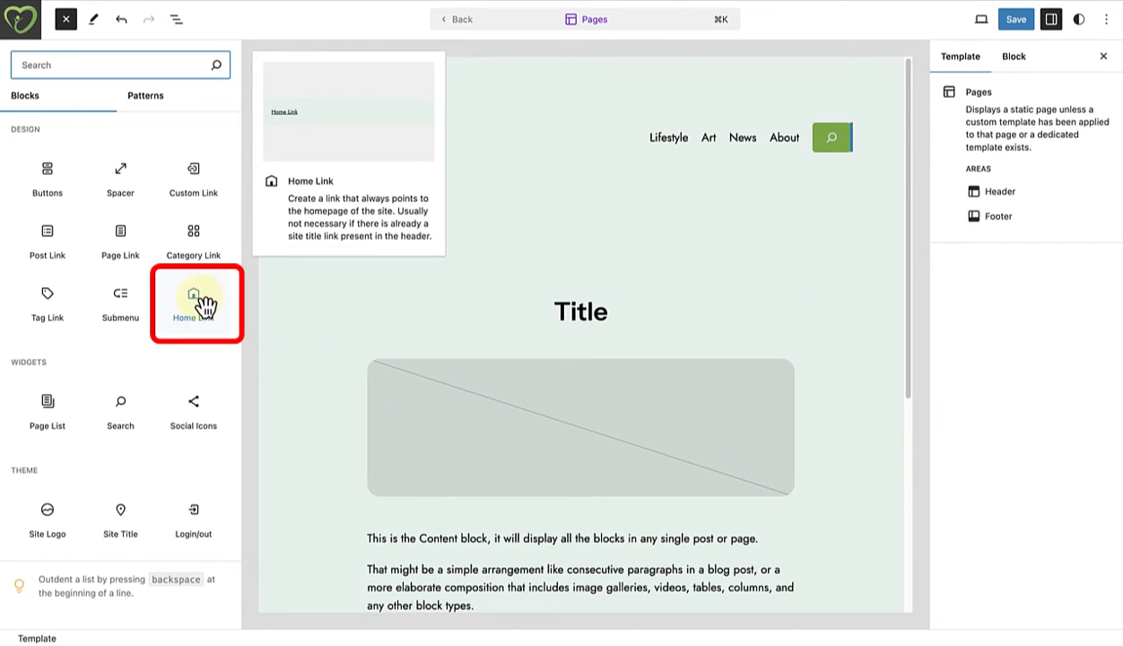
left_click(194, 302)
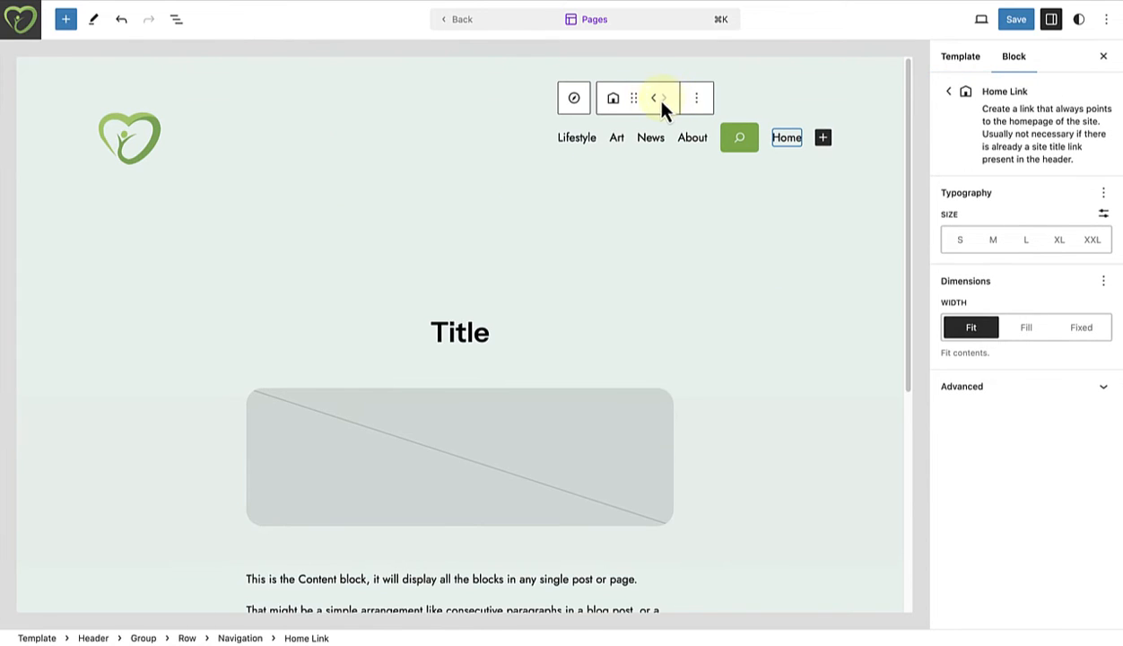
left_click(653, 97)
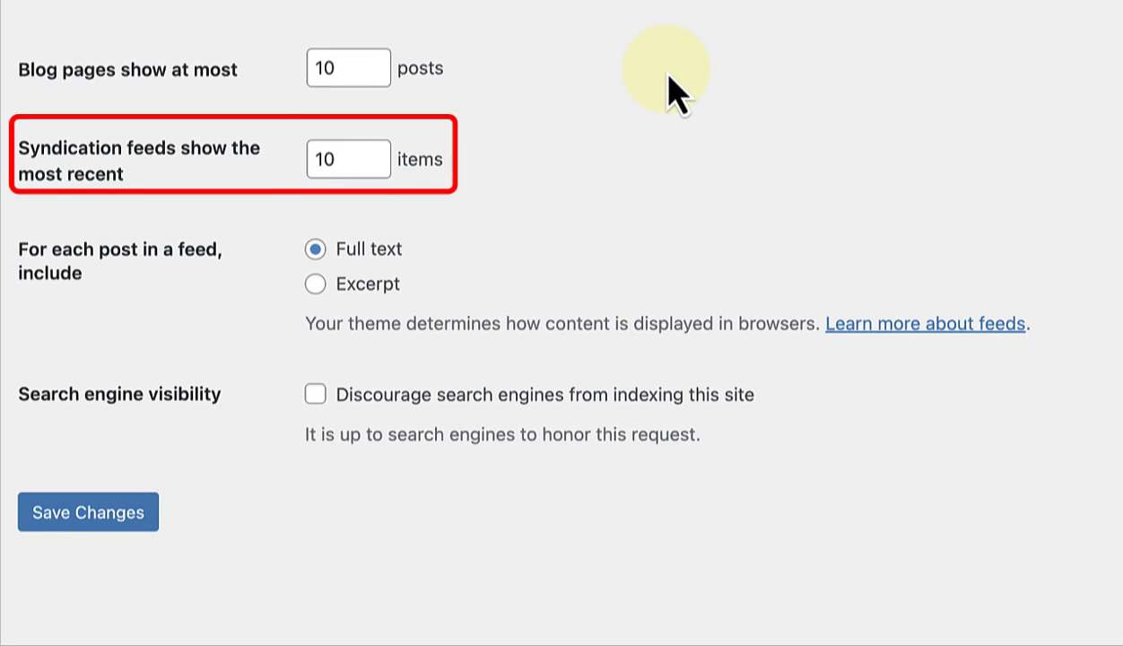
mouse_move(646, 270)
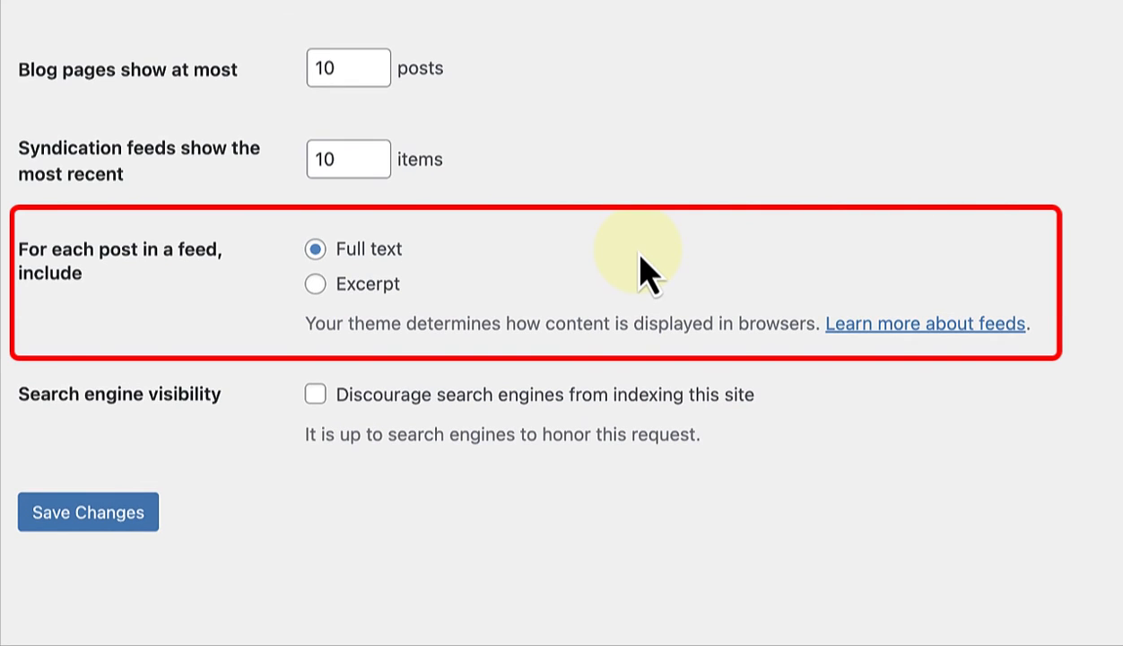
Set 'For each post in a feed, include' to Excerpt
left_click(316, 283)
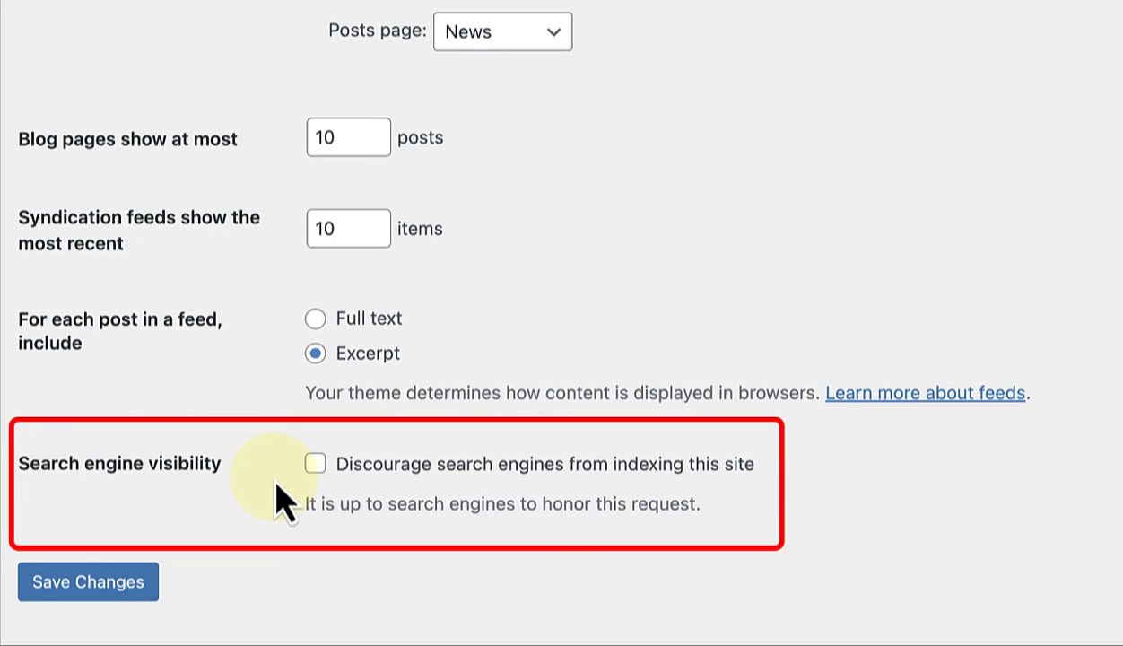
left_click(315, 463)
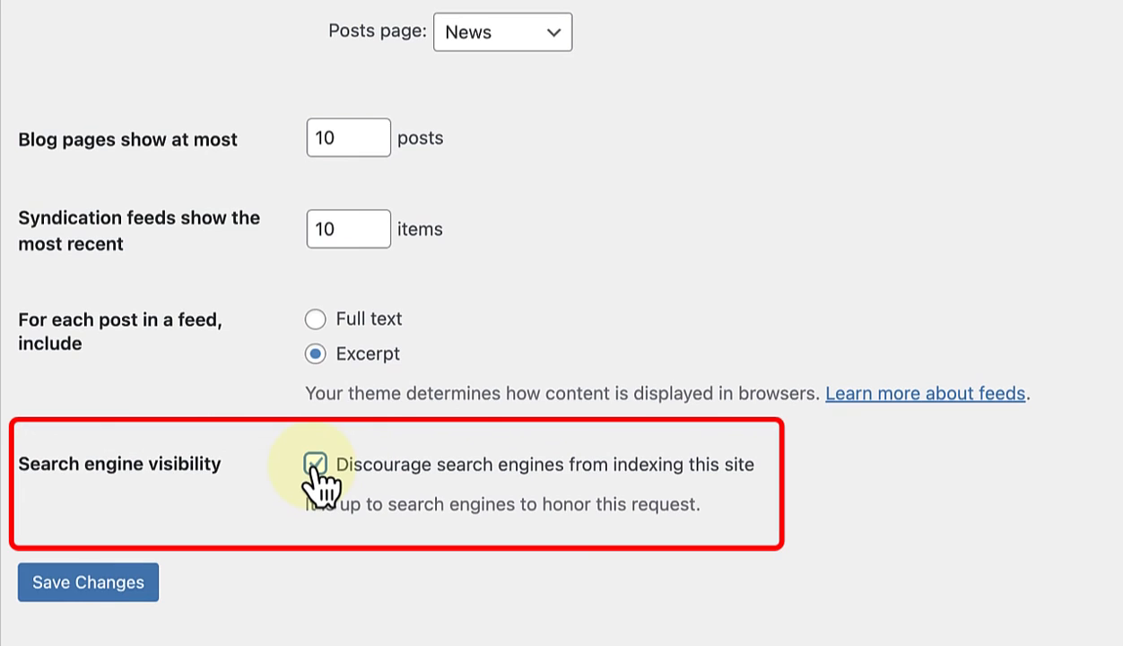
left_click(316, 463)
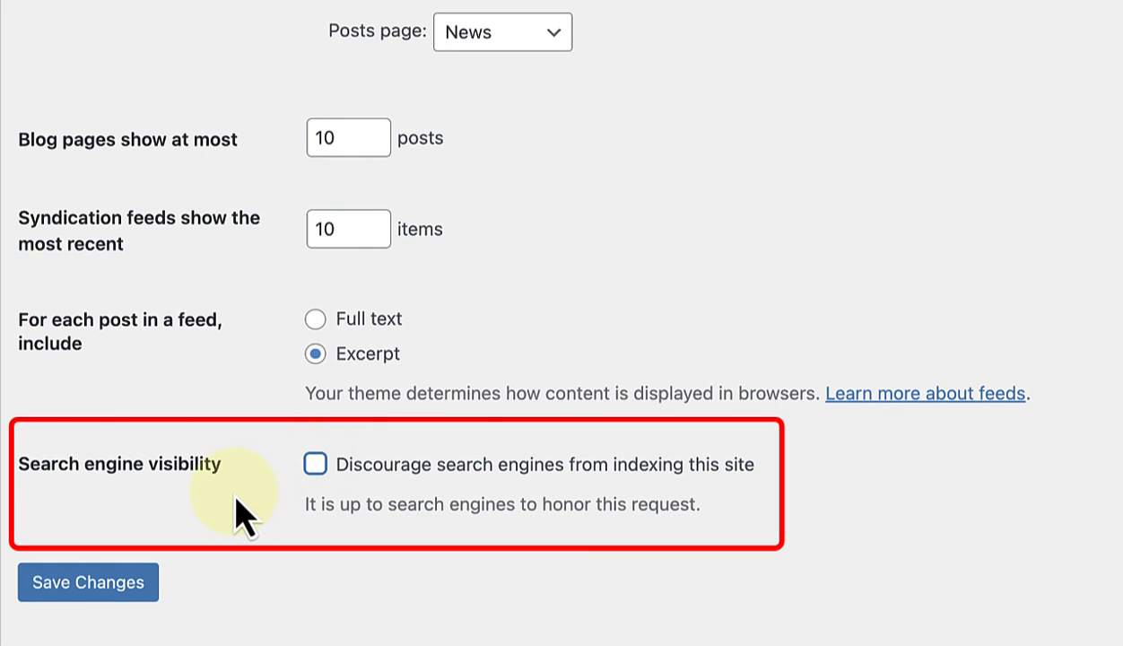